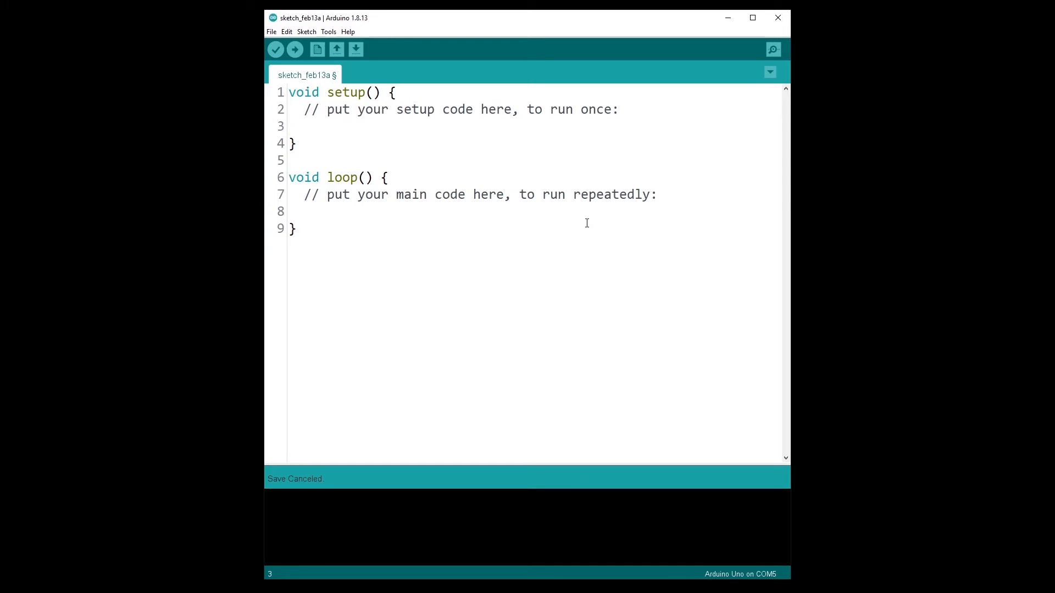
Add '#define LED_PIN 12' as the first line of the sketch, above setup()
{"action": "left_click", "coordinate": [291, 127]}
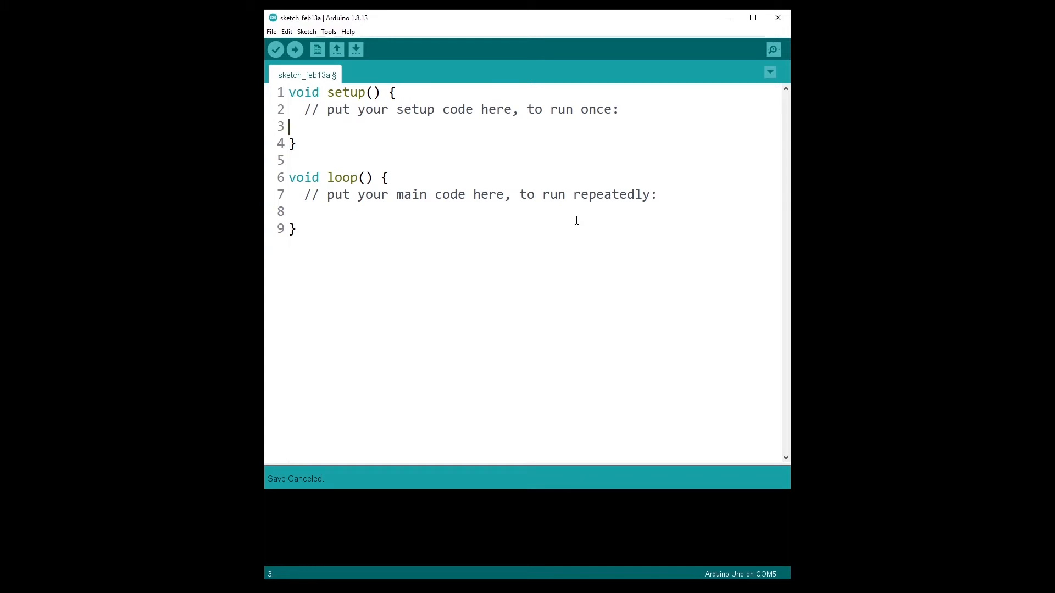
{"action": "left_click", "coordinate": [290, 211]}
{"action": "type", "text": "//"}
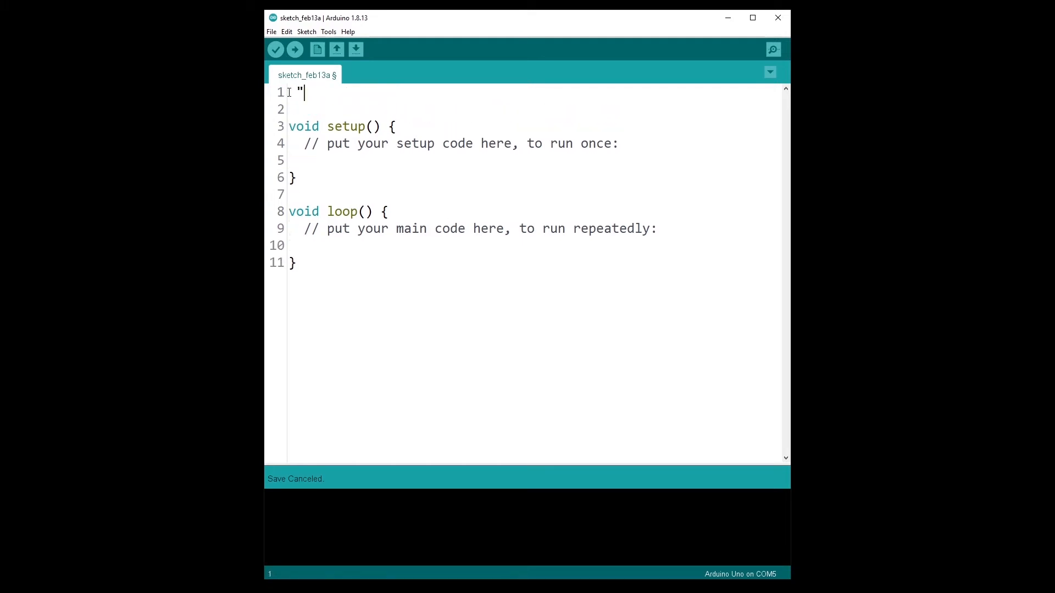
{"action": "type", "text": "#defi"}
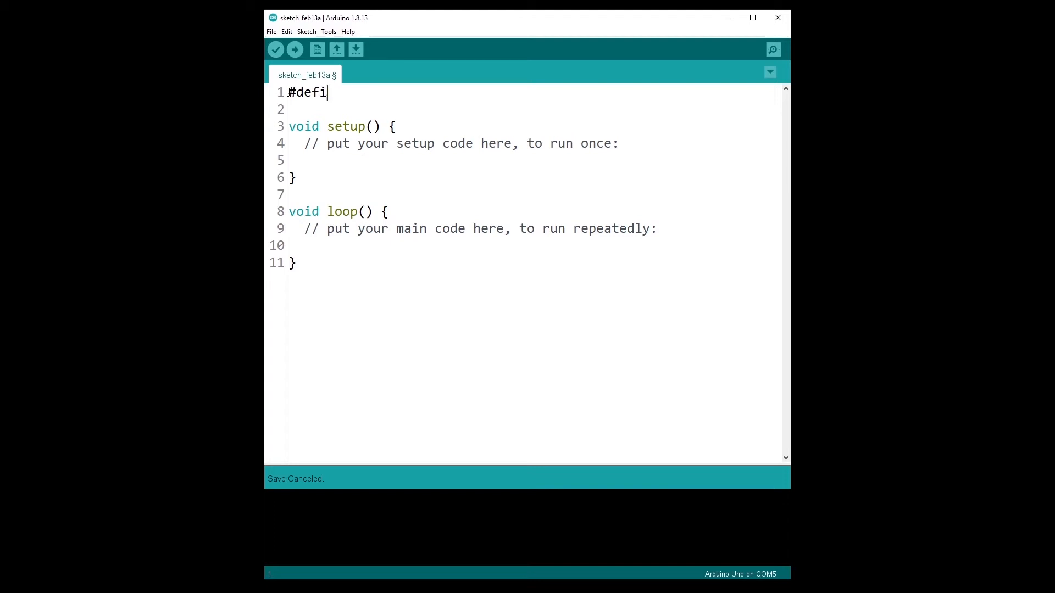
{"action": "type", "text": "ne LED"}
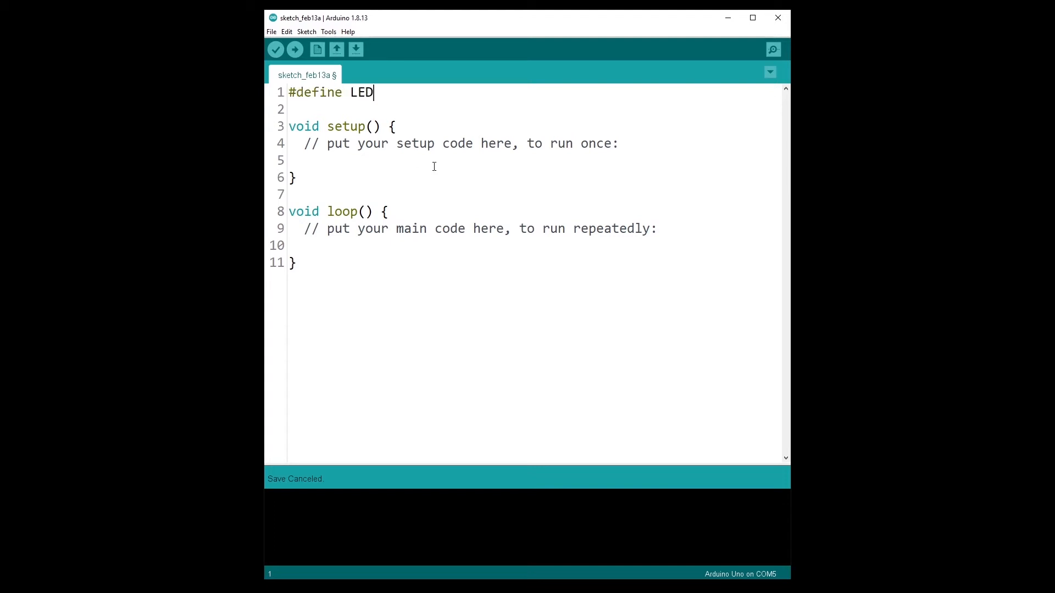
{"action": "type", "text": "_PIN 12"}
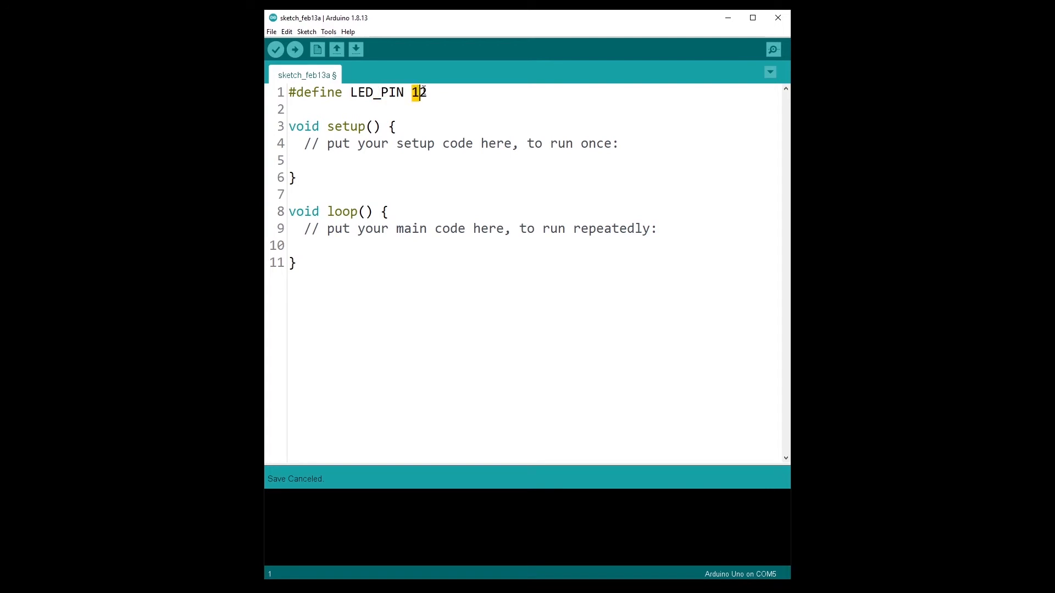
{"action": "left_click", "coordinate": [427, 92]}
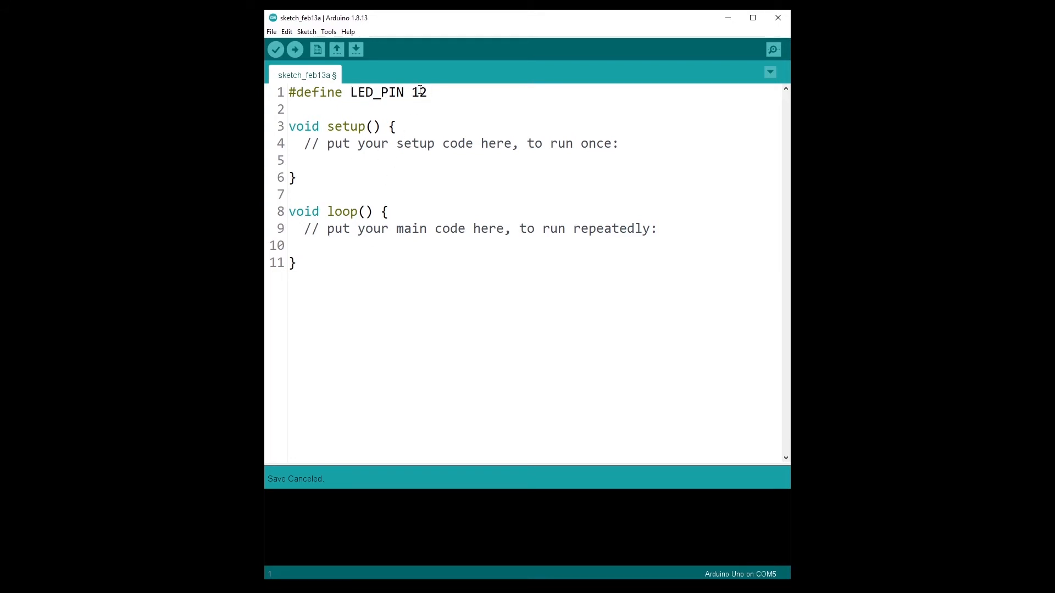
{"action": "double_click", "coordinate": [375, 93]}
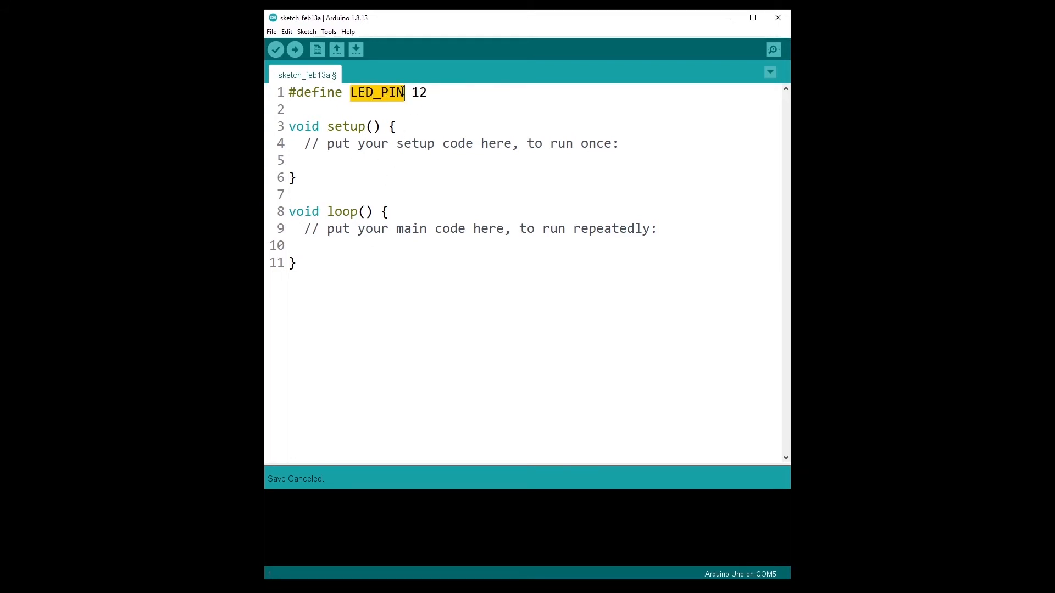
{"action": "left_click", "coordinate": [406, 92]}
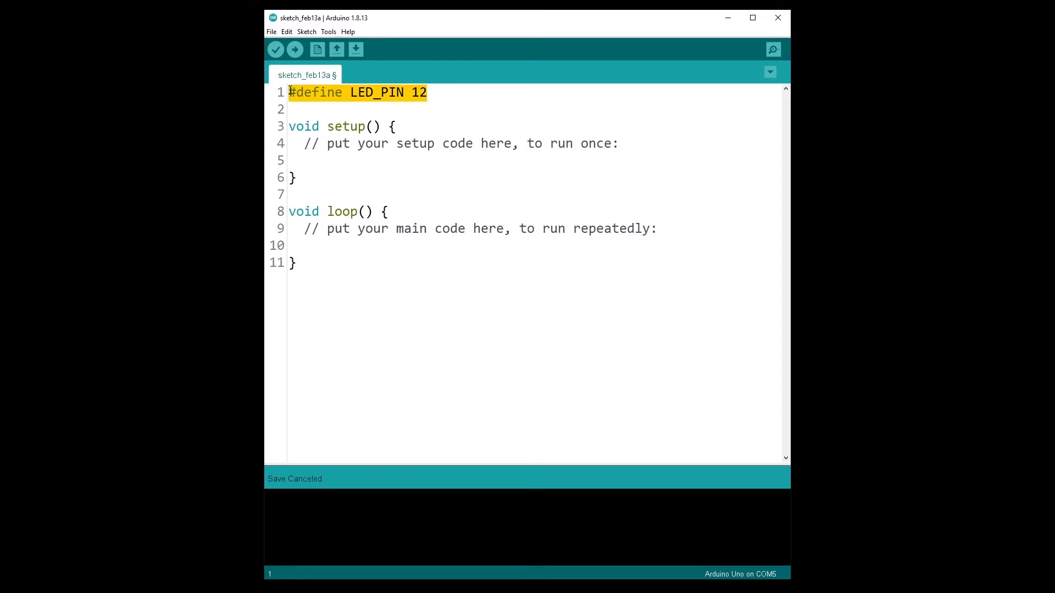
{"action": "mouse_move", "coordinate": [375, 104]}
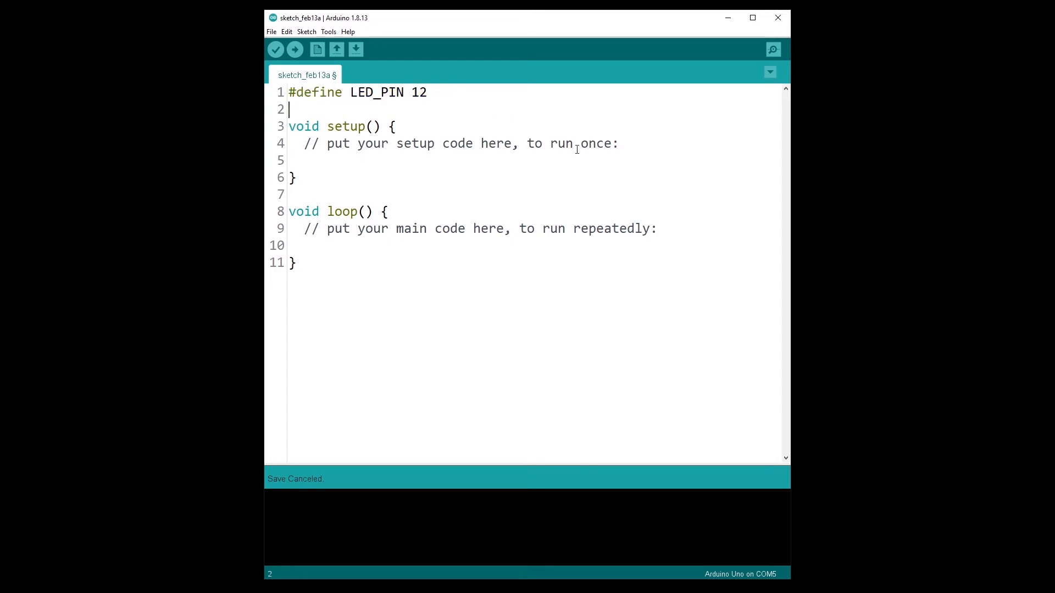
Replace the setup placeholder comment with pinMode(LED_PIN, OUTPUT);
{"action": "left_click_drag", "start_coordinate": [316, 143], "coordinate": [618, 143]}
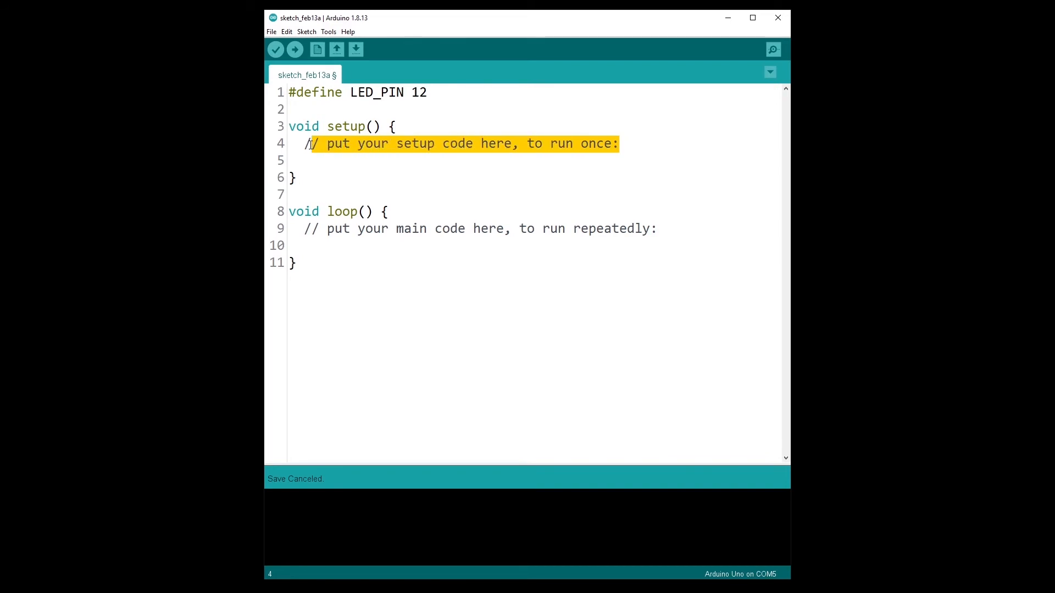
{"action": "key", "text": "Delete"}
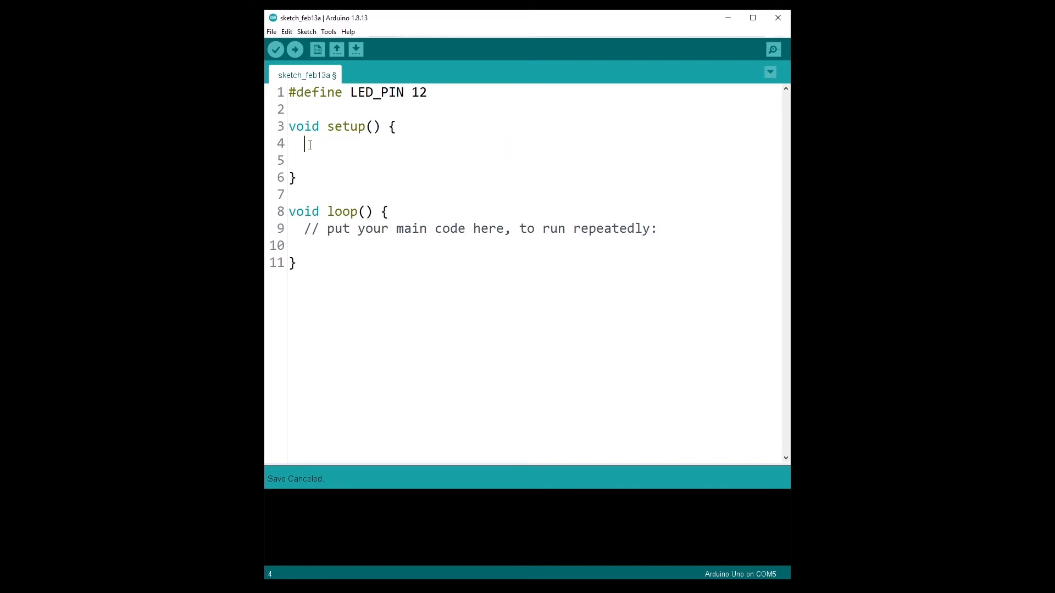
{"action": "type", "text": "pinM"}
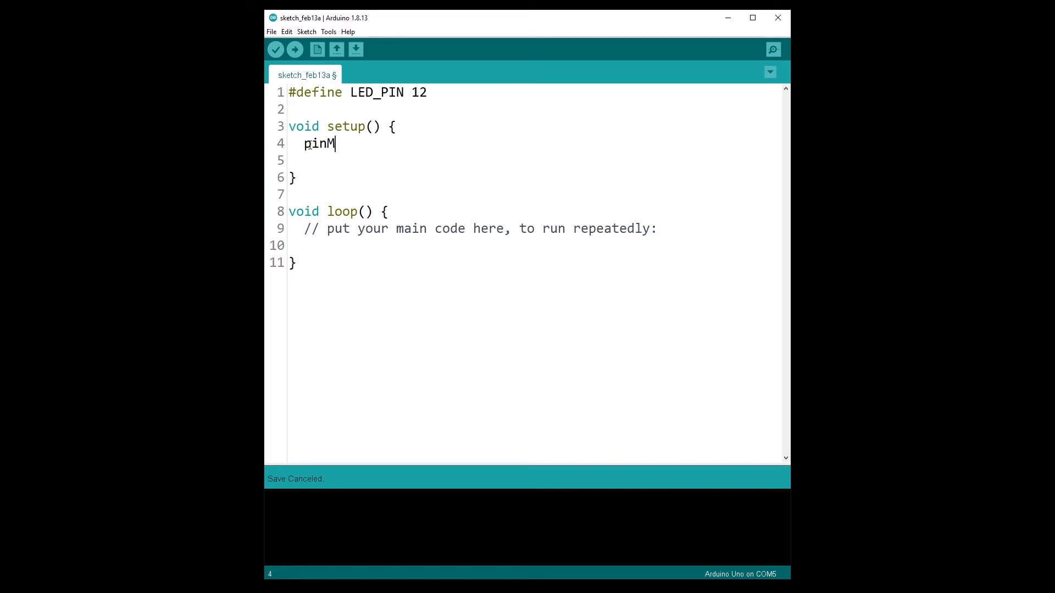
{"action": "type", "text": "ode("}
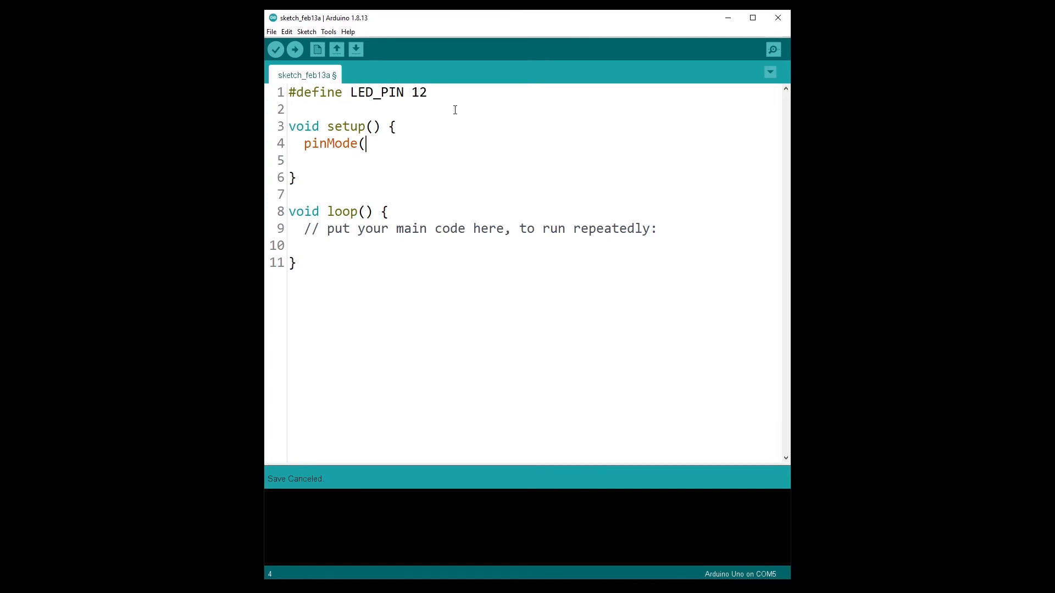
{"action": "type", "text": "LED"}
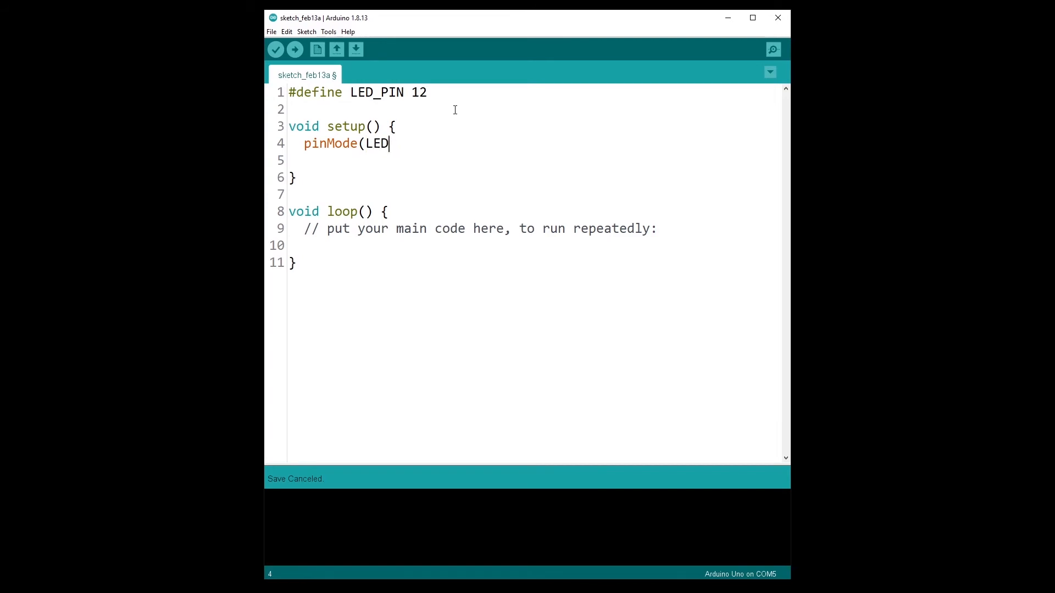
{"action": "type", "text": "_PIN,"}
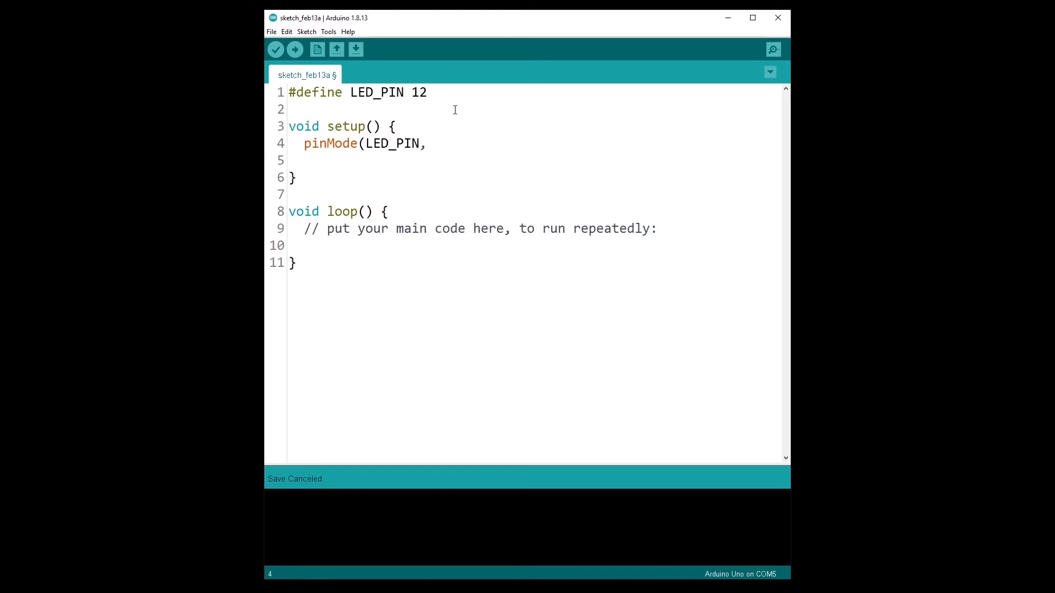
{"action": "type", "text": "OU"}
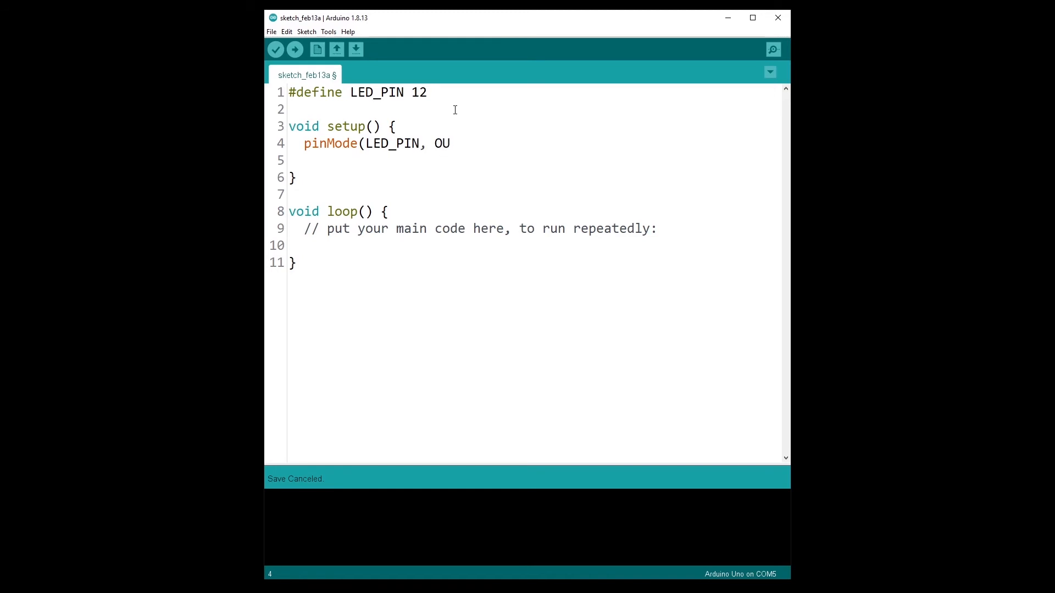
{"action": "type", "text": "TPUT"}
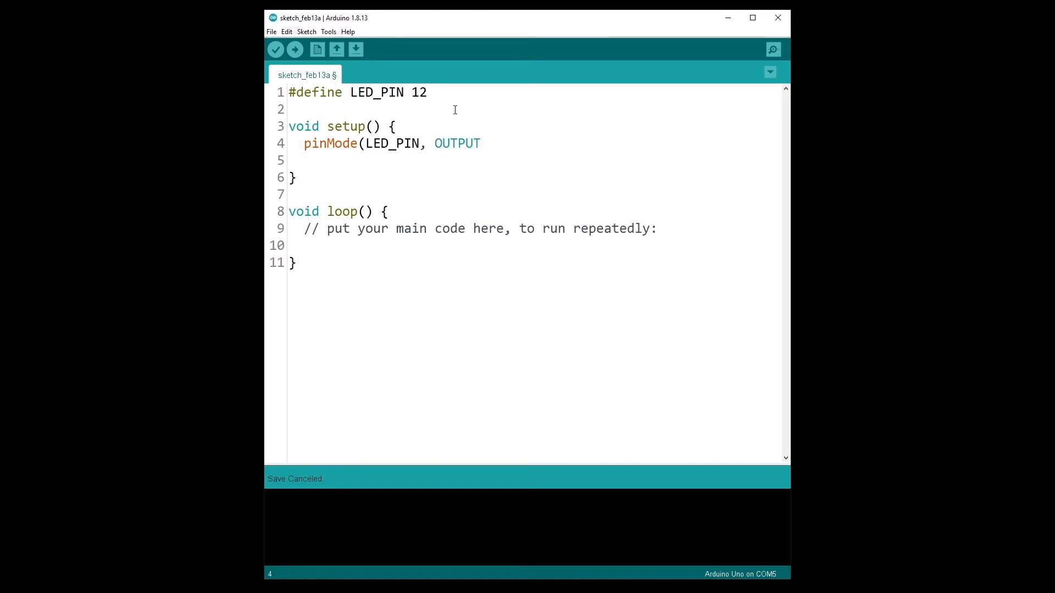
{"action": "type", "text": ");"}
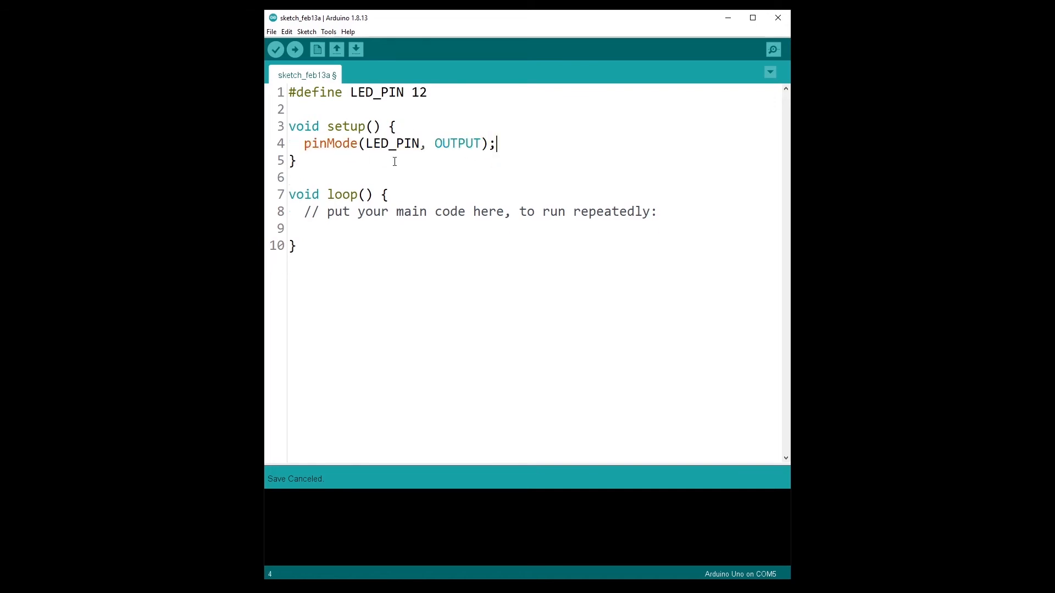
Add digitalWrite(LED_PIN, HIGH); on the next line of setup
{"action": "key", "text": "enter"}
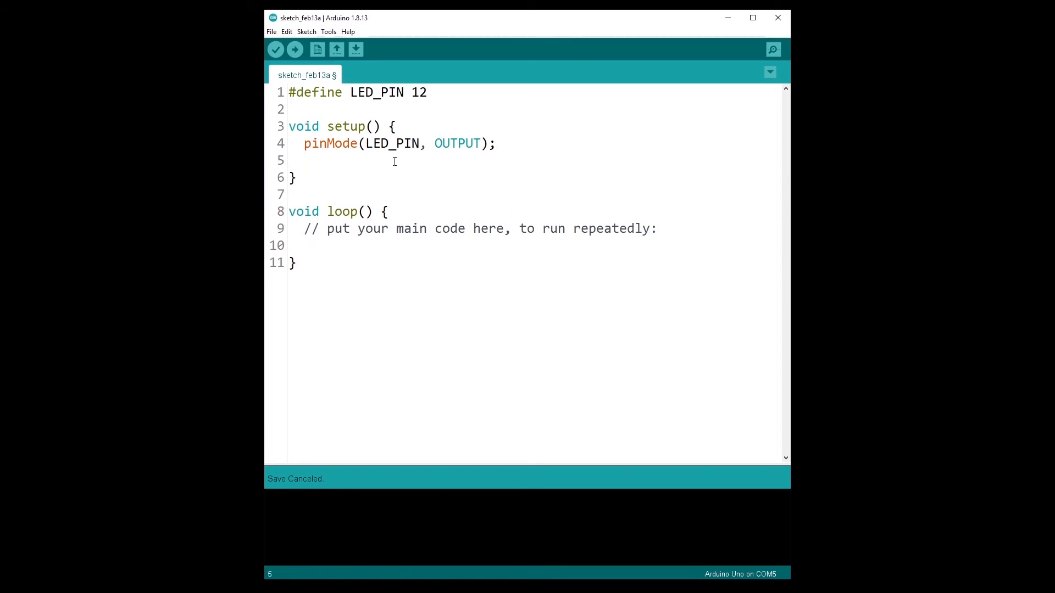
{"action": "type", "text": "digital"}
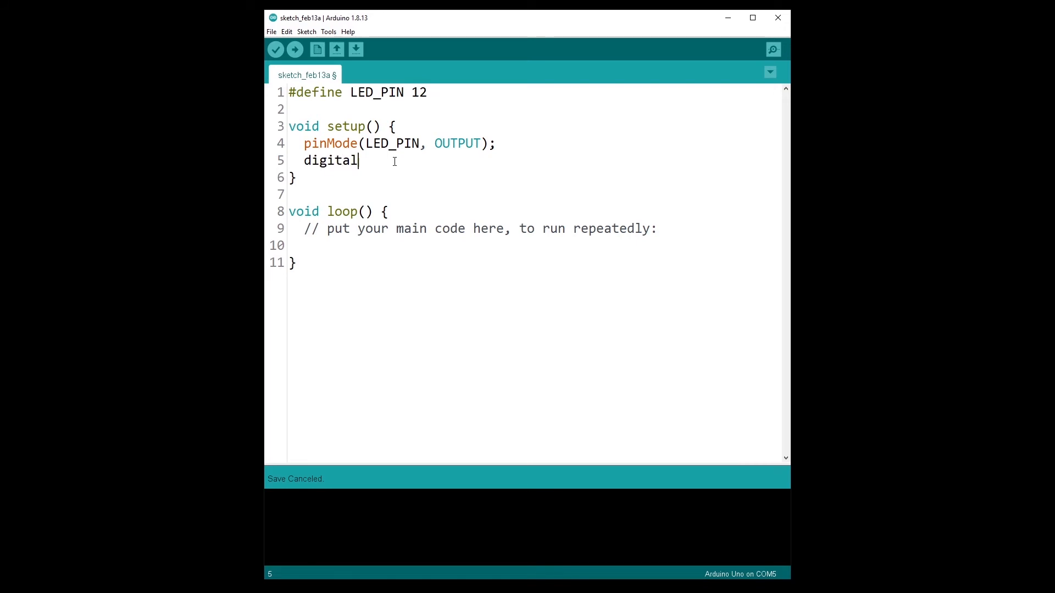
{"action": "type", "text": "Write("}
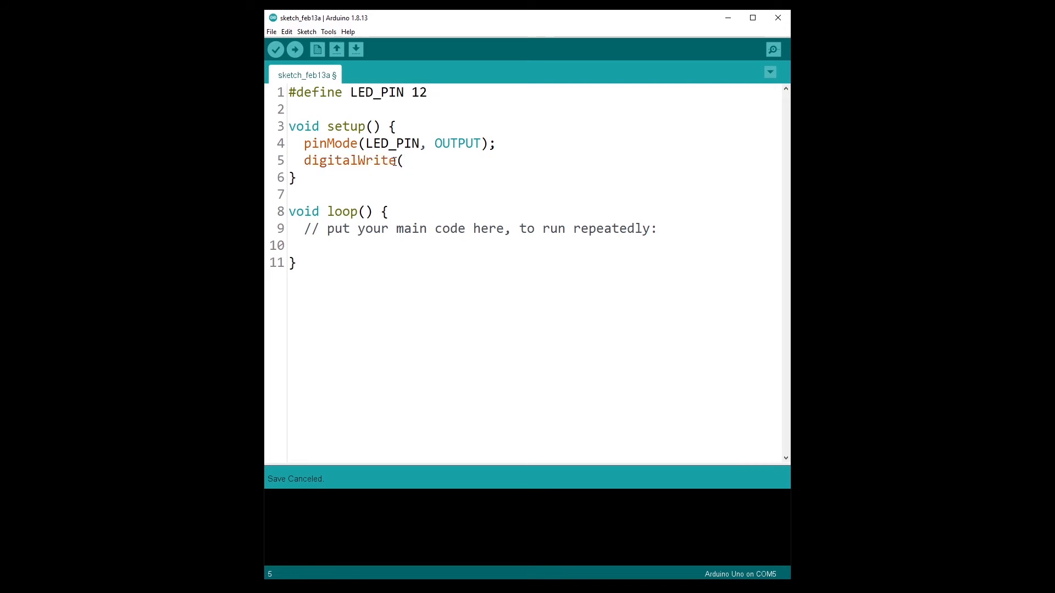
{"action": "type", "text": "LED_PIN,"}
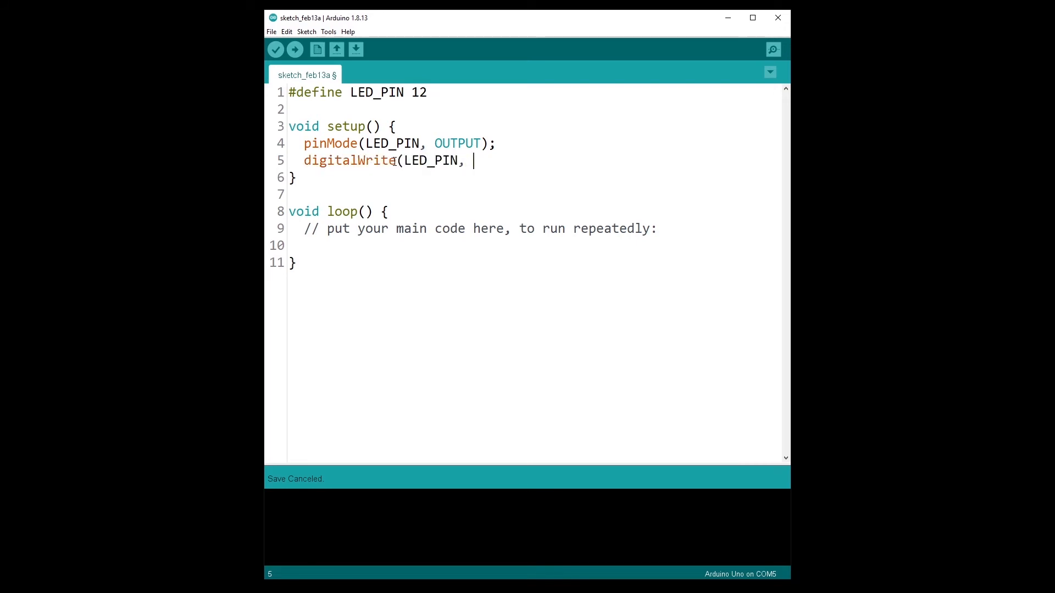
{"action": "type", "text": "HIGH"}
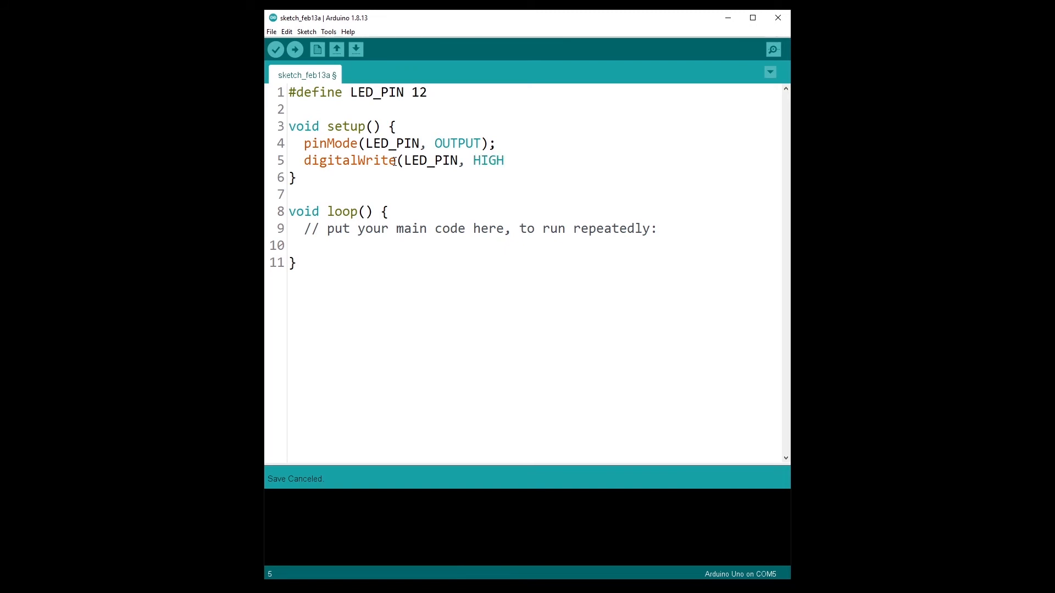
{"action": "type", "text": ");"}
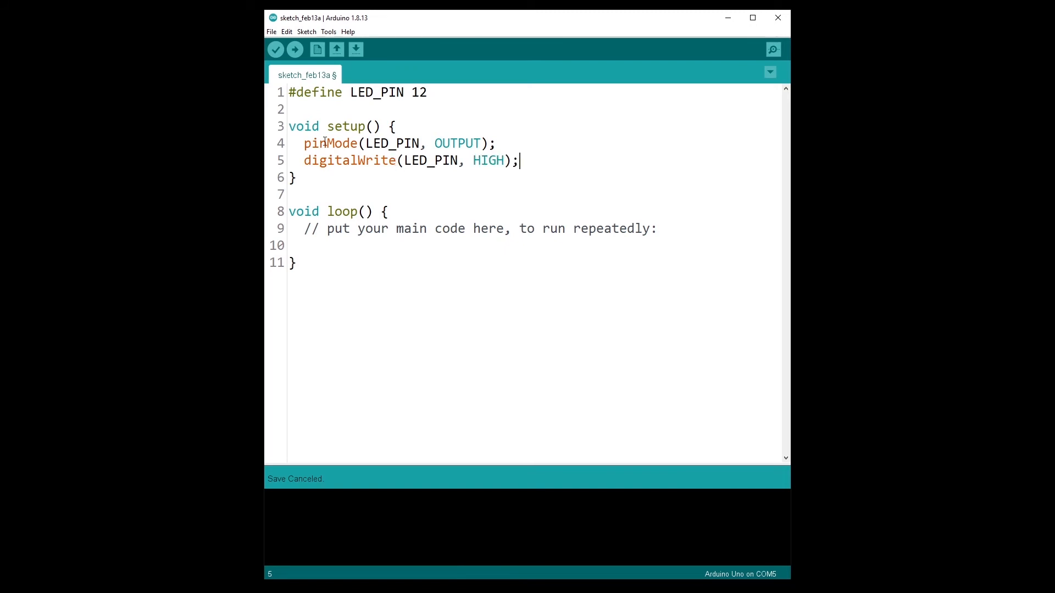
{"action": "left_click", "coordinate": [496, 143]}
{"action": "type", "text": "de"}
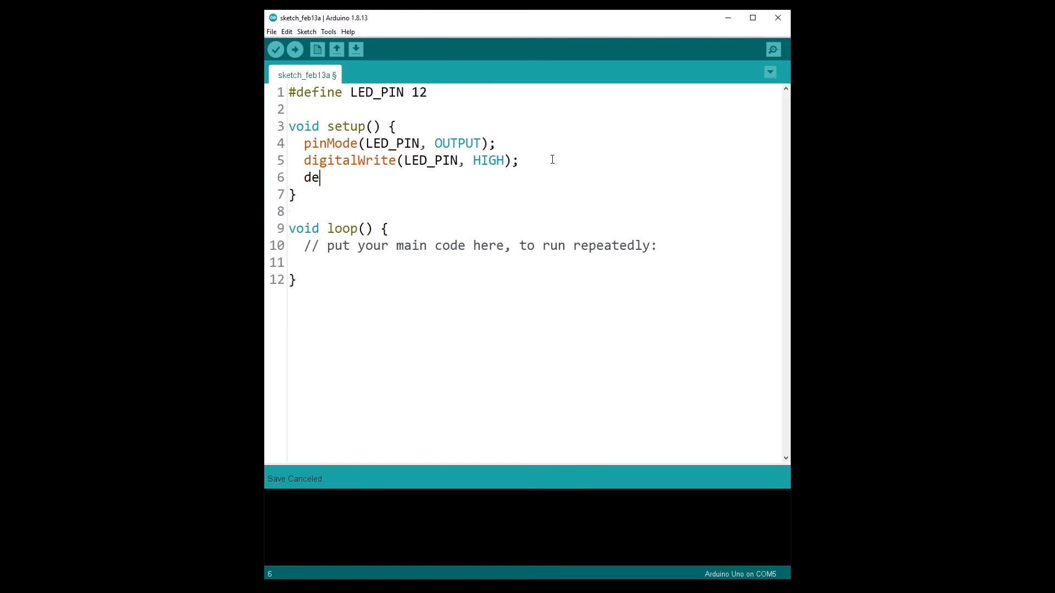
End setup with delay(3000); so the LED stays on for three seconds
{"action": "type", "text": "lay(300"}
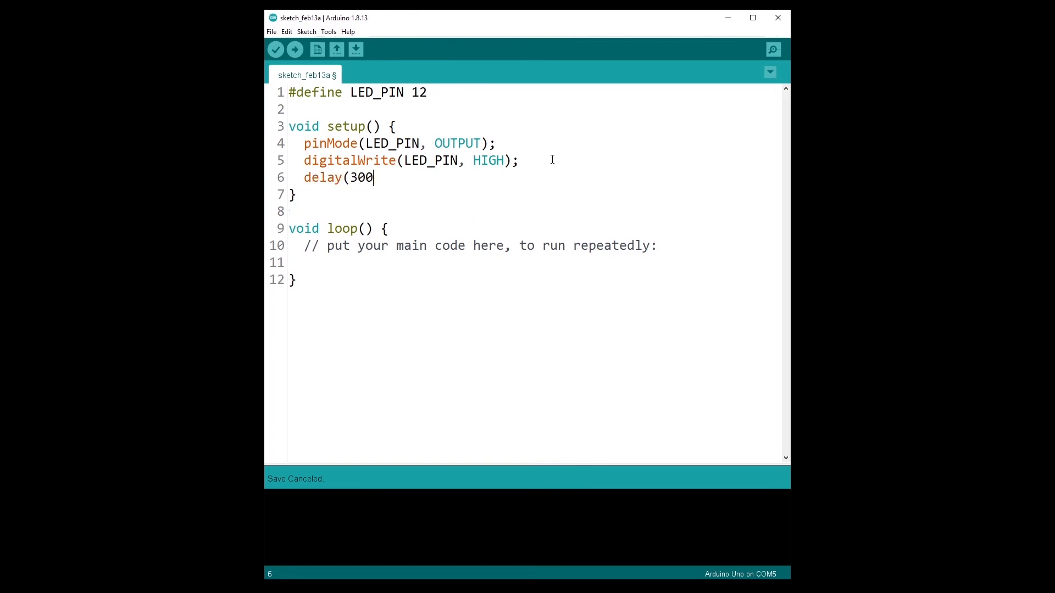
{"action": "type", "text": "0);"}
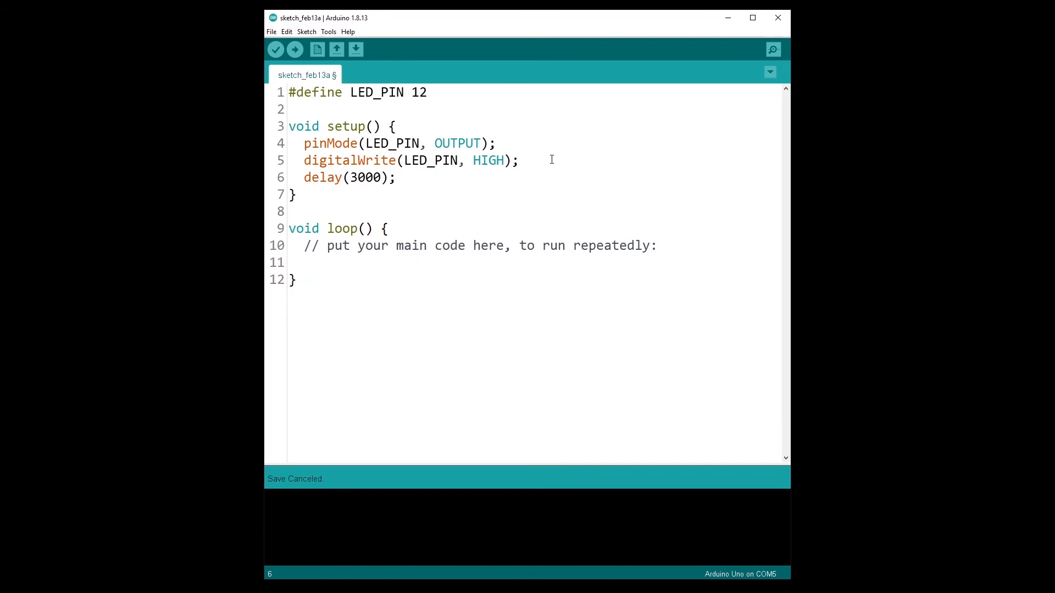
{"action": "triple_click", "coordinate": [404, 160]}
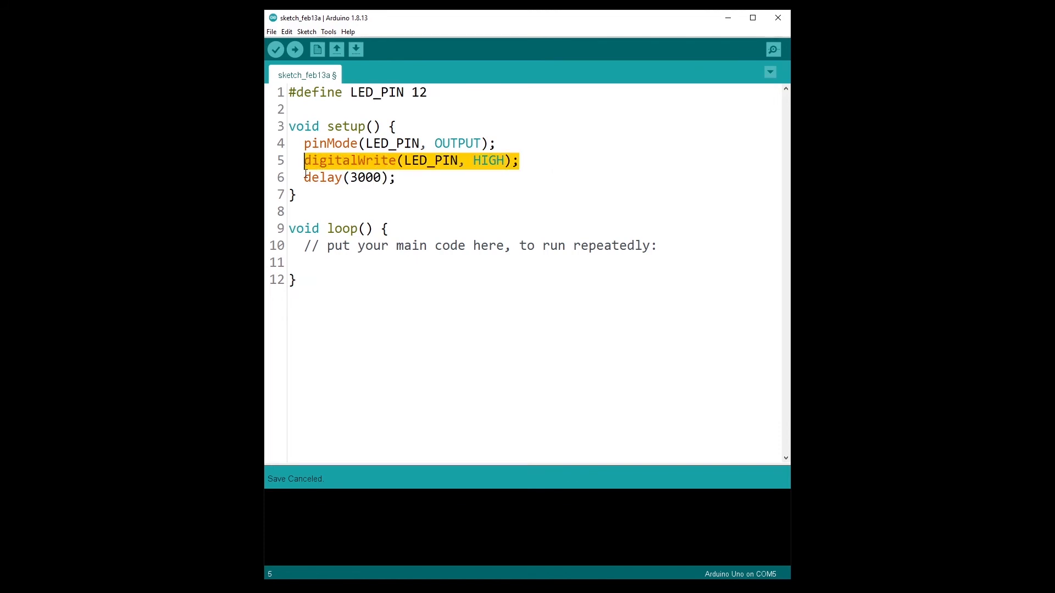
{"action": "left_click", "coordinate": [401, 177]}
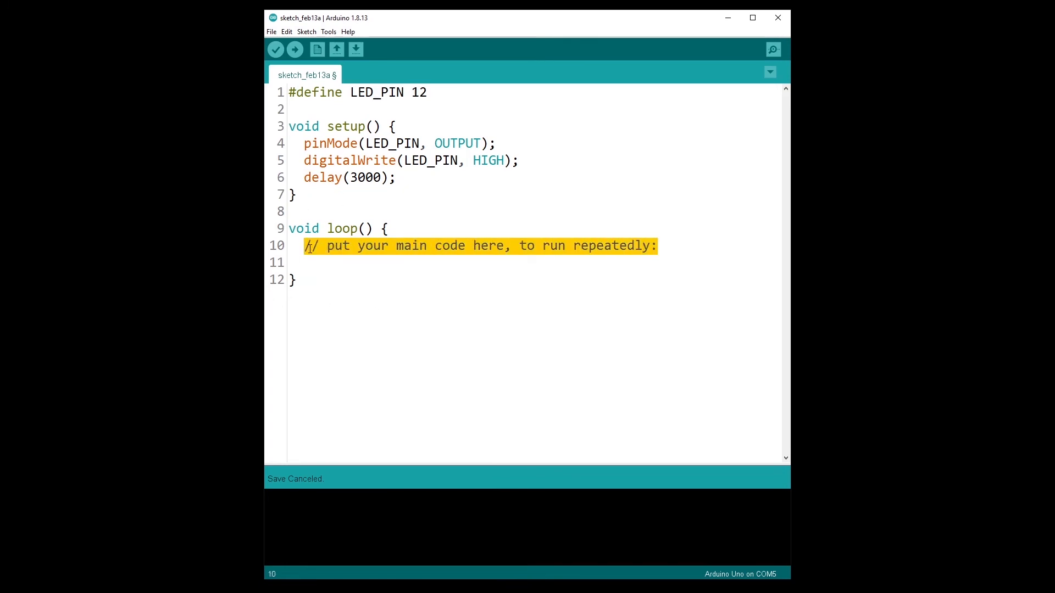
Write digitalWrite(LED_PIN, LOW); and delay(500); at the start of loop
{"action": "type", "text": "digitalWrite"}
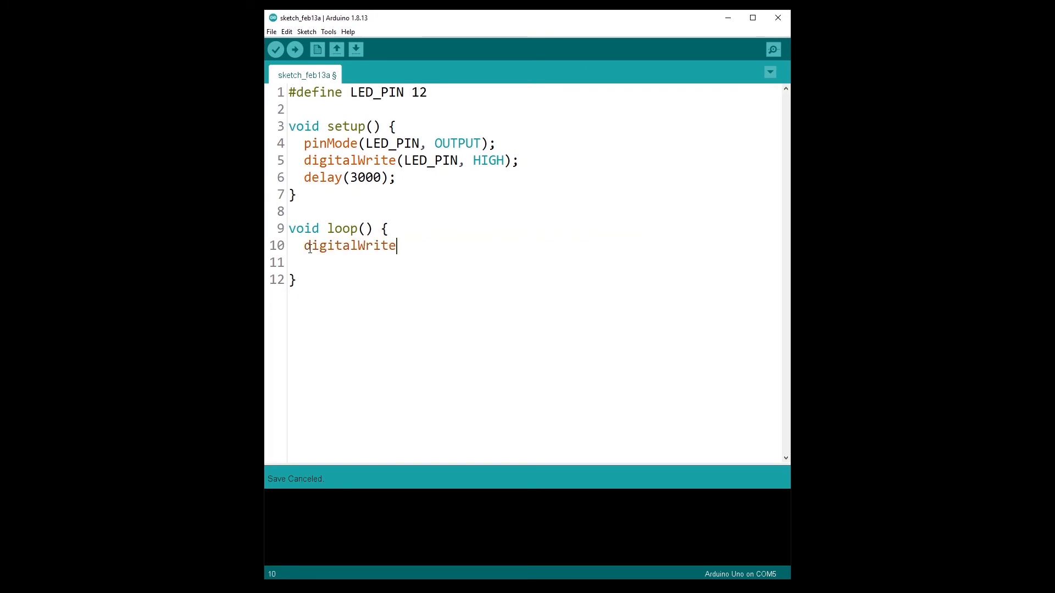
{"action": "type", "text": "(LED_PIN"}
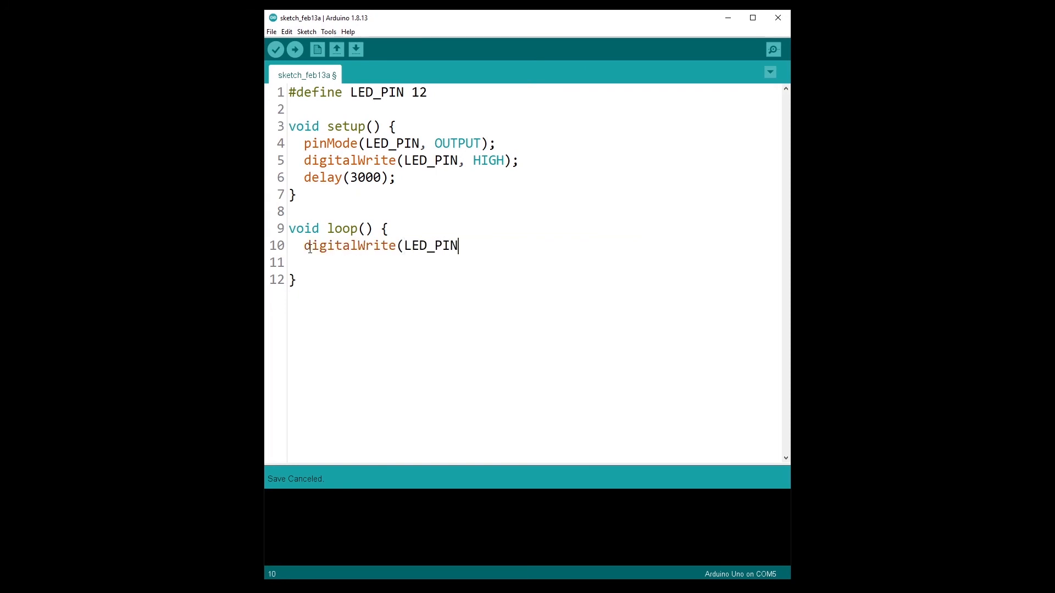
{"action": "type", "text": ", LOW);"}
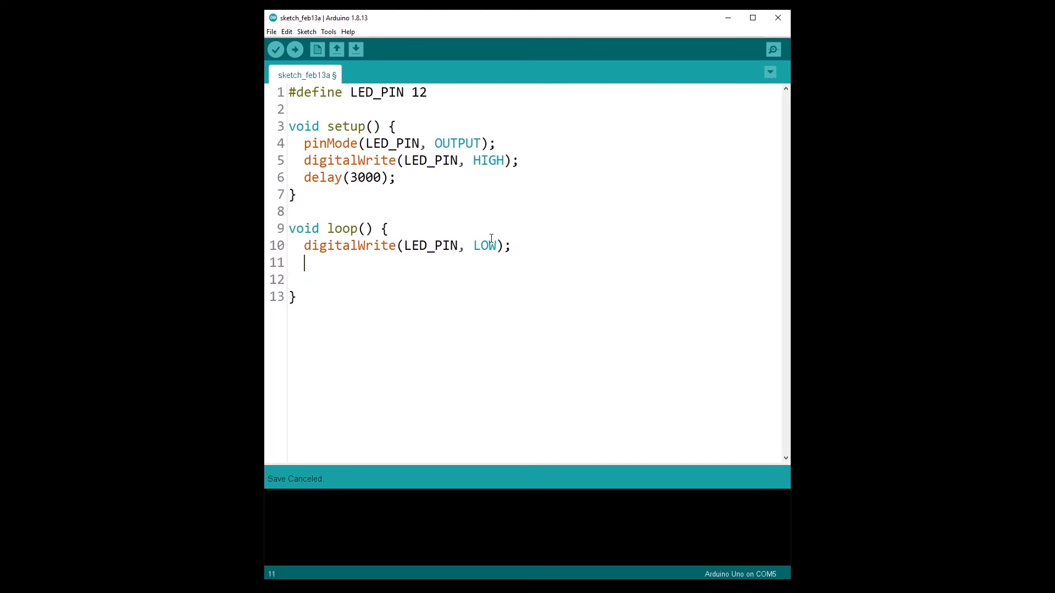
{"action": "type", "text": "delay("}
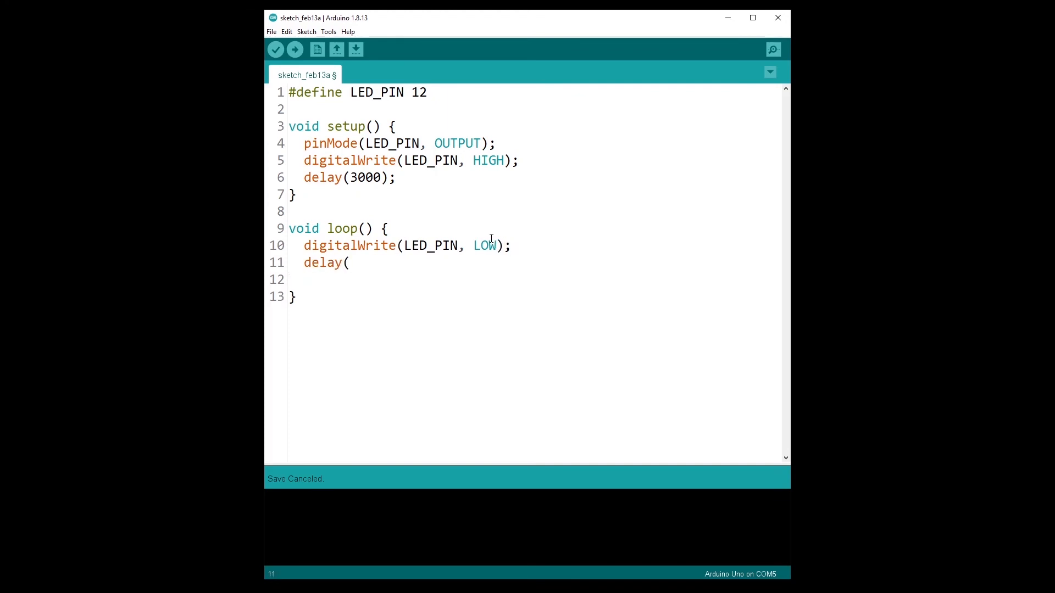
{"action": "type", "text": "500);"}
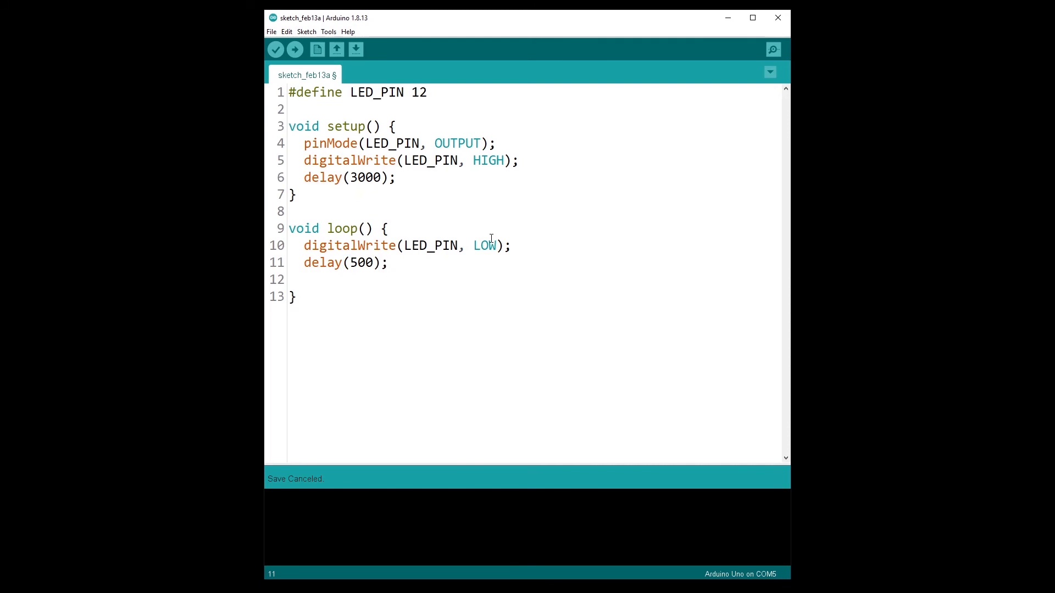
Complete loop with digitalWrite(LED_PIN, HIGH); and delay(500); for a 500 ms blink
{"action": "type", "text": "digita"}
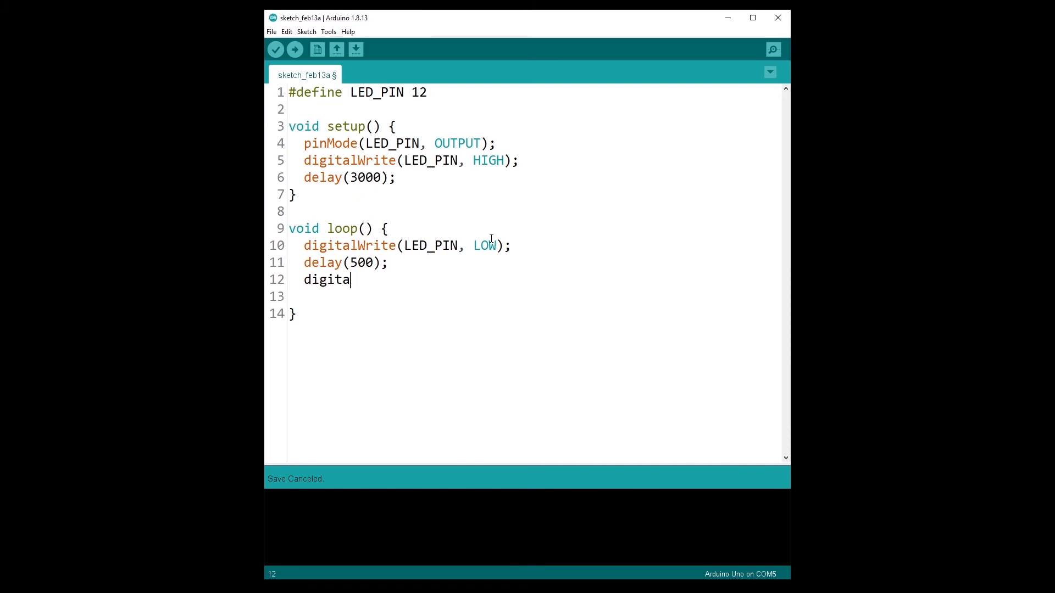
{"action": "type", "text": "lWrite(LED"}
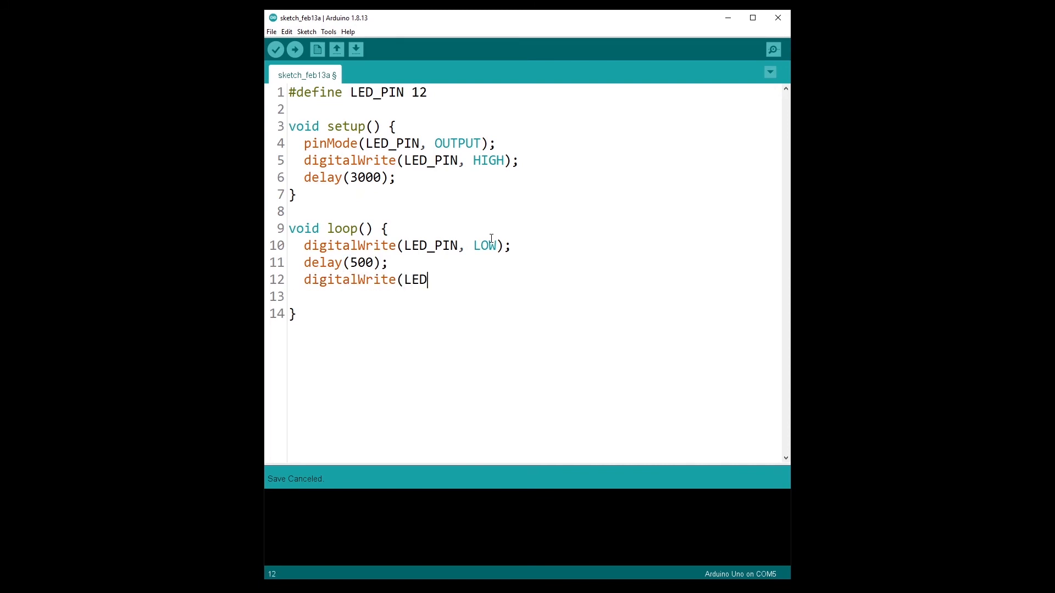
{"action": "type", "text": "_PIN, HIGH"}
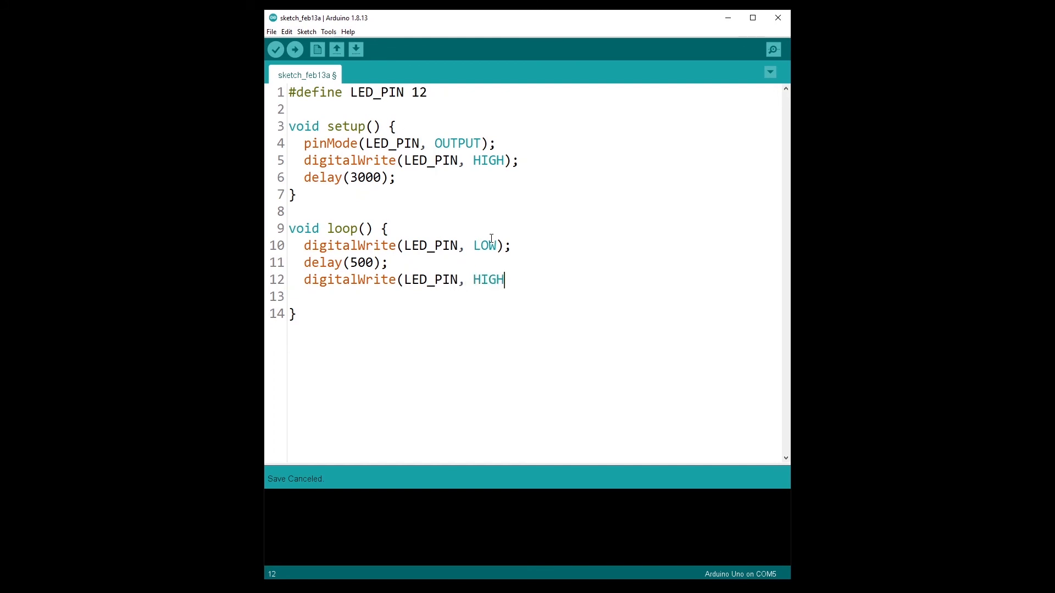
{"action": "type", "text": ");"}
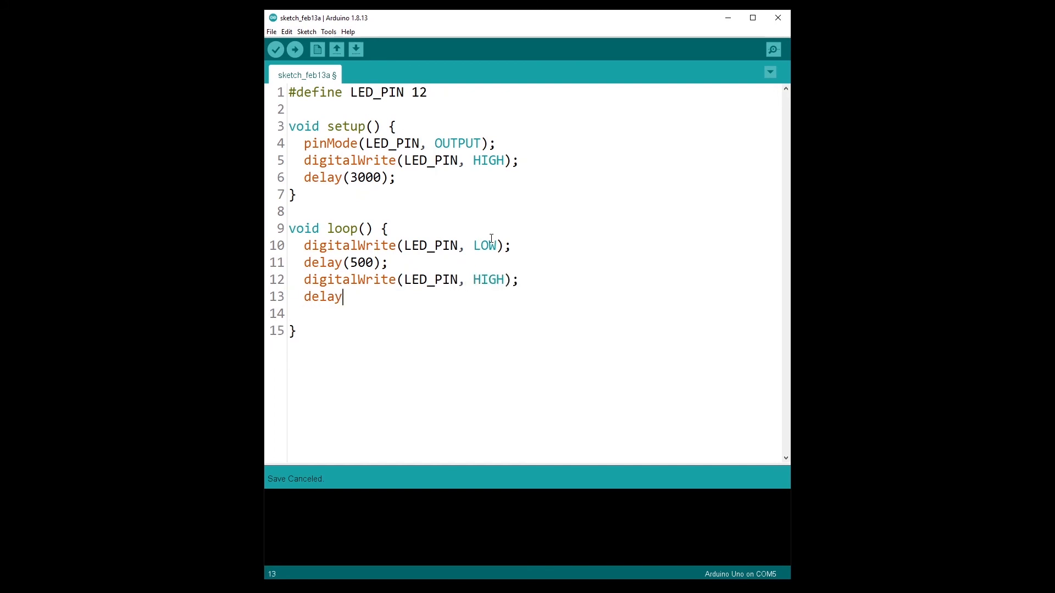
{"action": "type", "text": "(500);"}
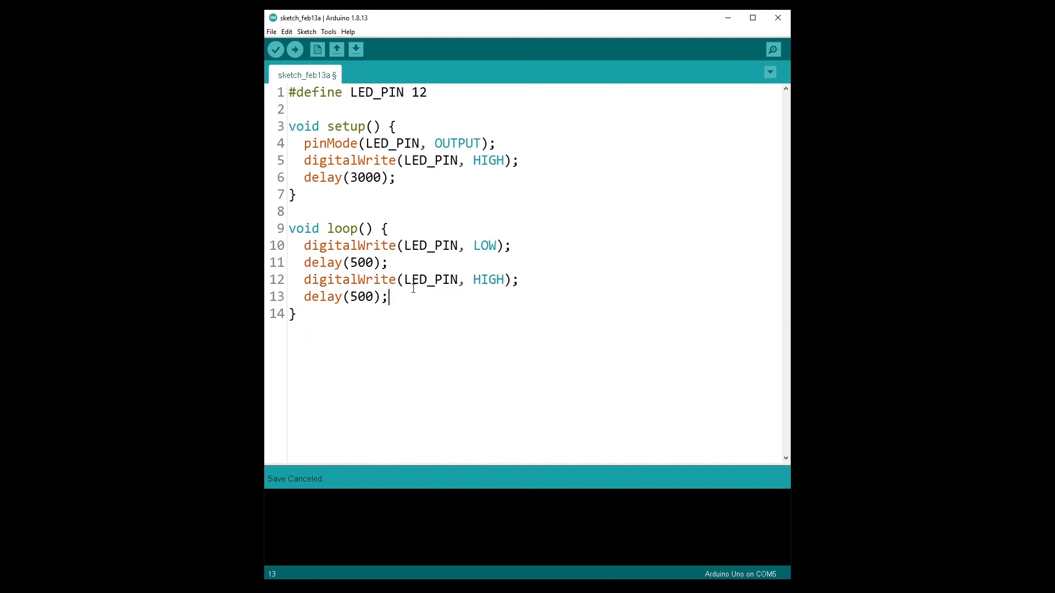
{"action": "left_click", "coordinate": [433, 254]}
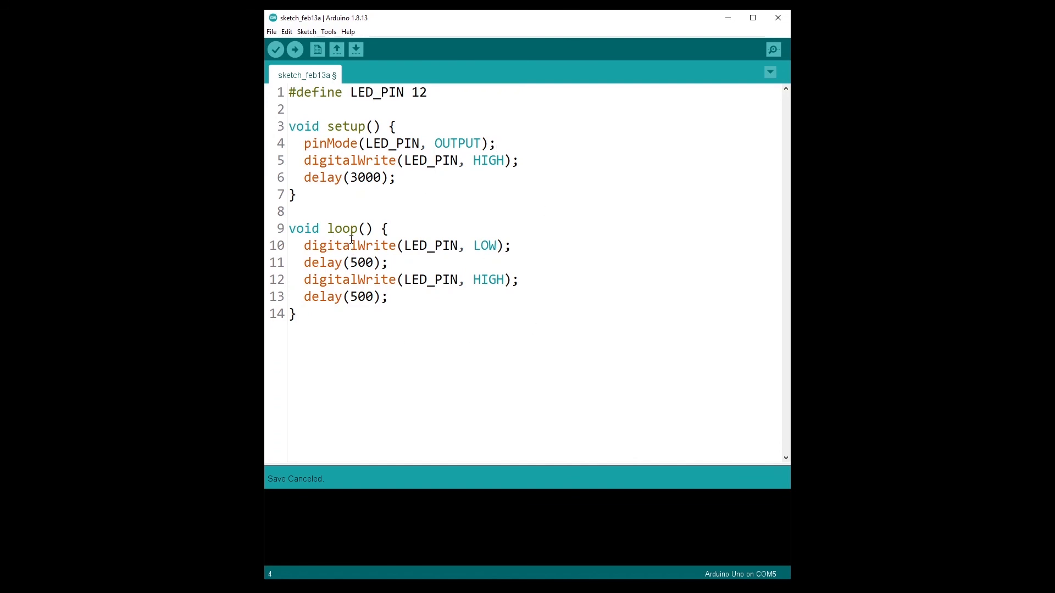
Upload the sketch, saving it under the name 'led' so compiling begins
{"action": "left_click", "coordinate": [294, 49]}
{"action": "type", "text": "led"}
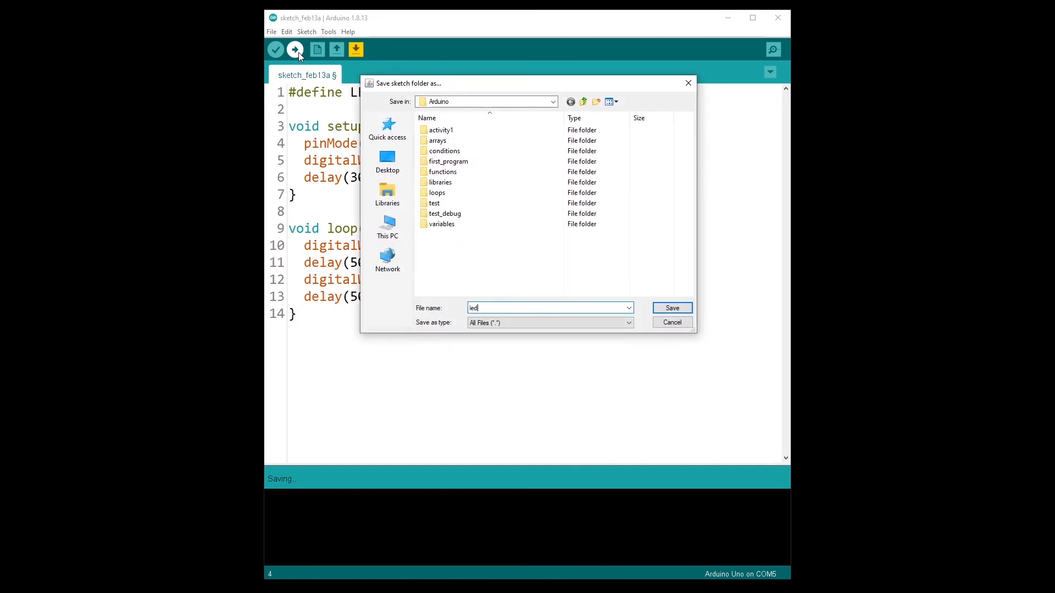
{"action": "left_click", "coordinate": [670, 308]}
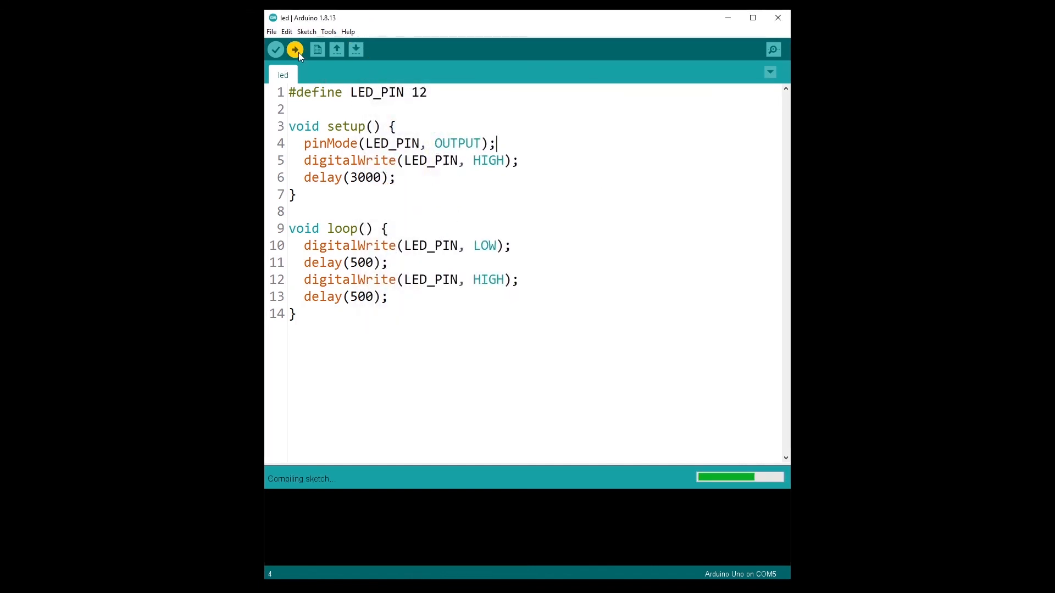